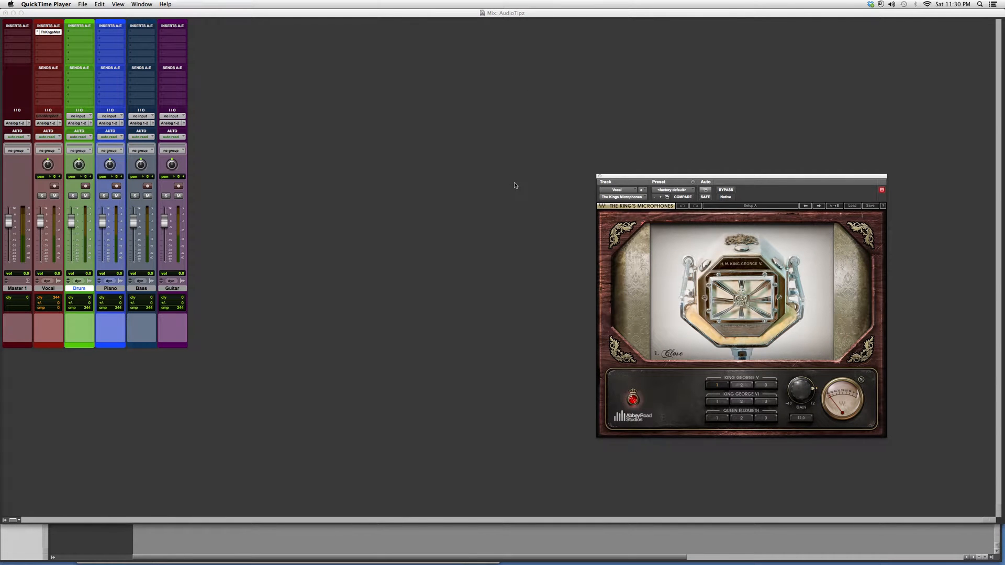
mouse_move(512, 189)
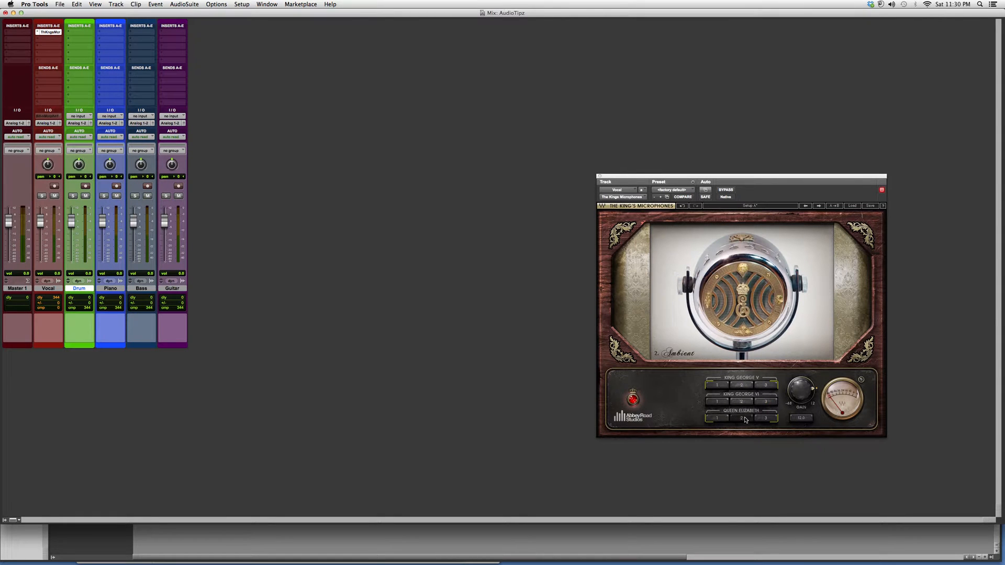
Load the Natural setting (button 3) on The King's Microphones' Queen Elizabeth mic.
click(764, 417)
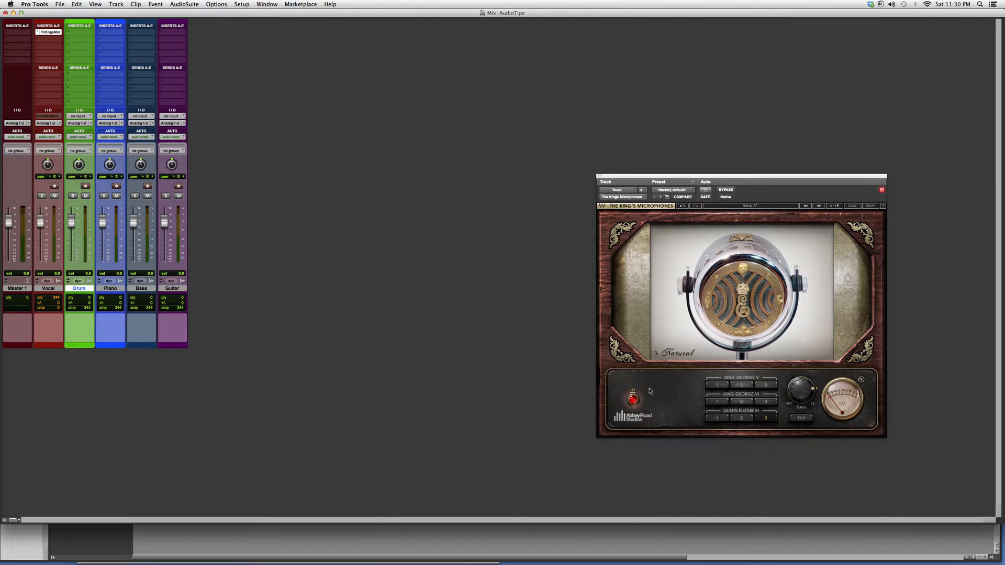
mouse_move(696, 375)
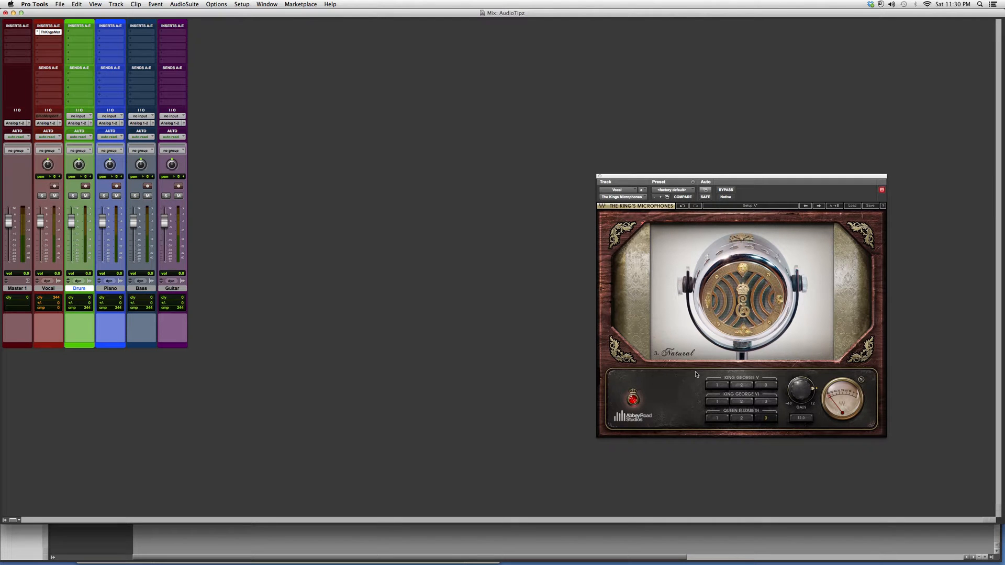
click(718, 385)
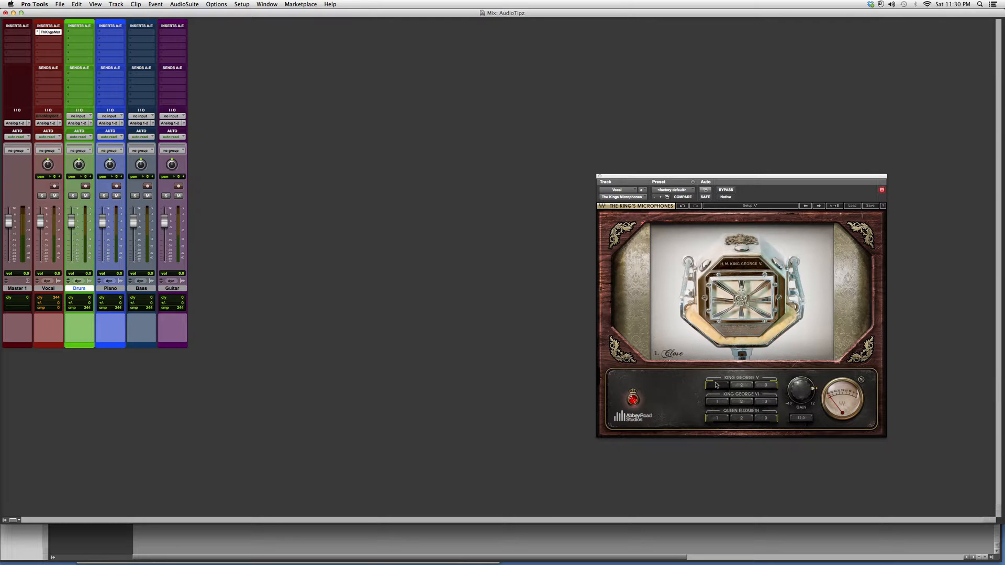
click(765, 403)
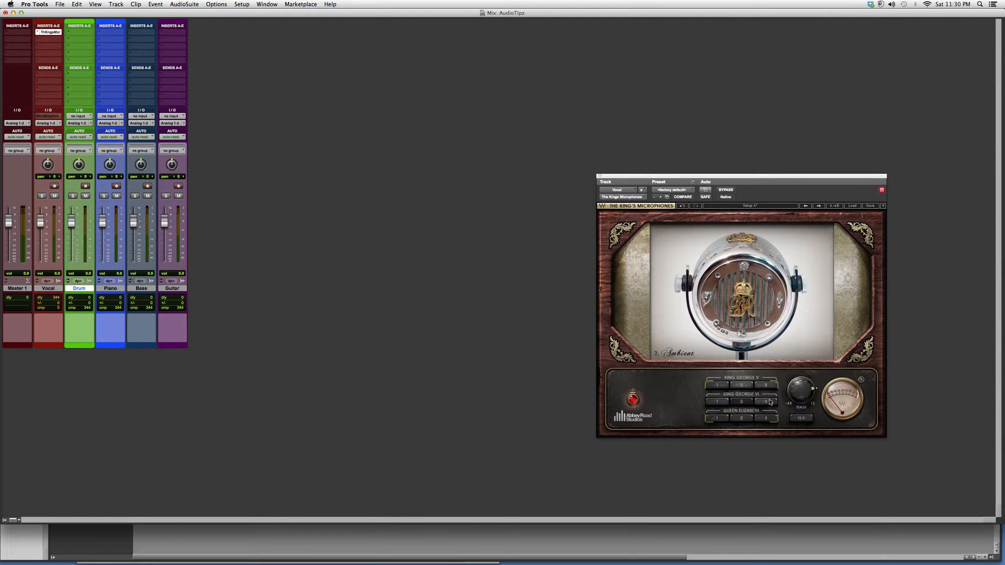
click(765, 417)
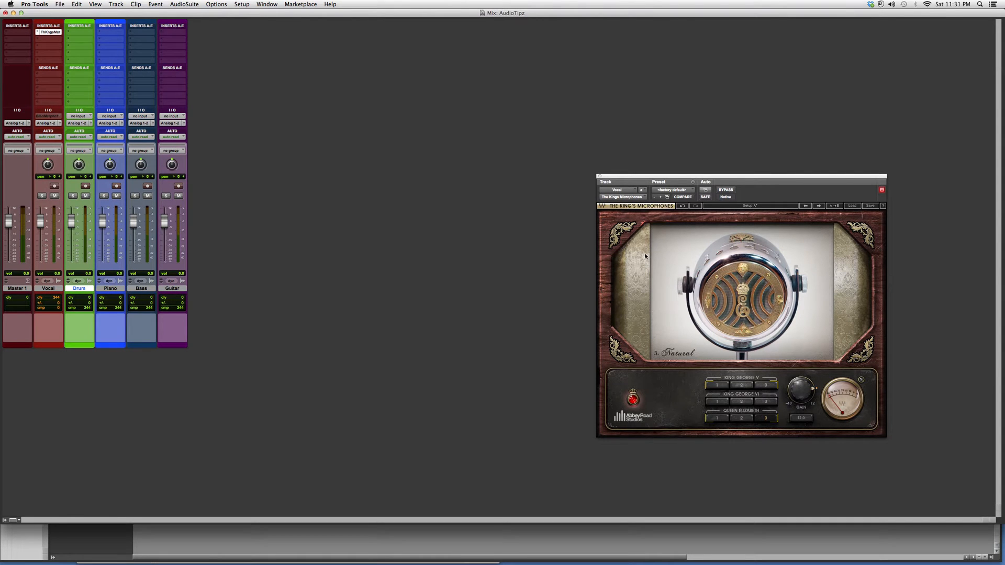
mouse_move(646, 256)
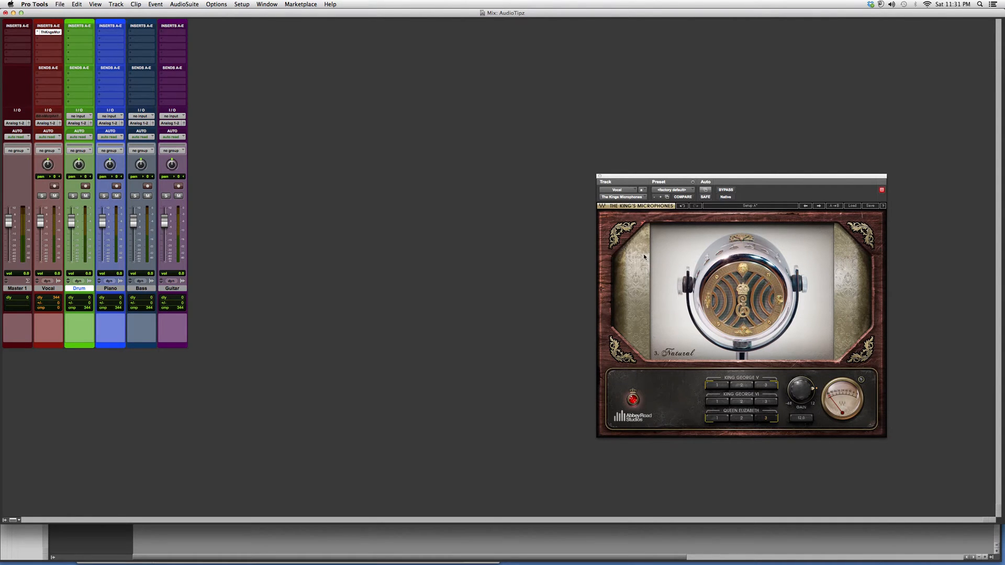
mouse_move(604, 240)
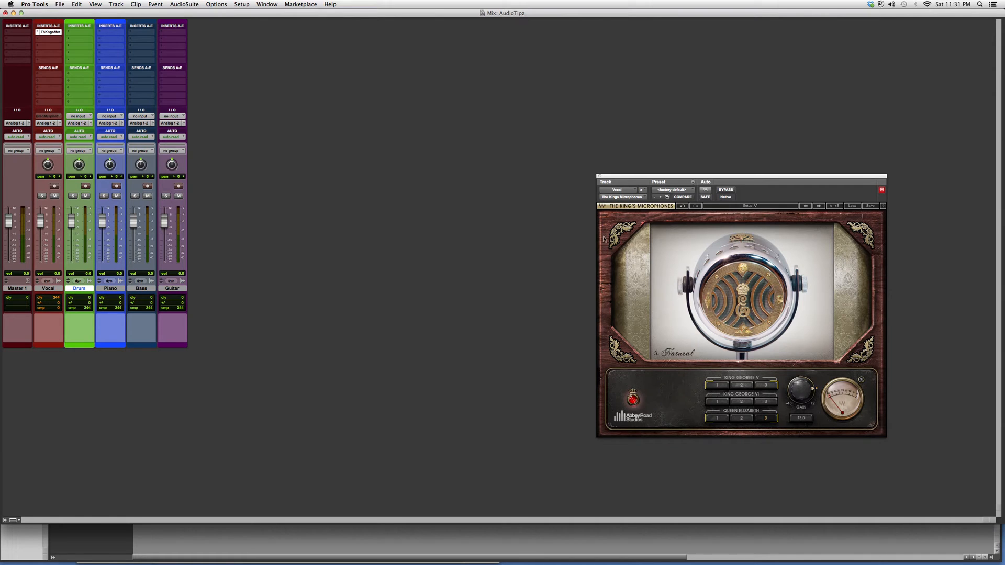
mouse_move(535, 119)
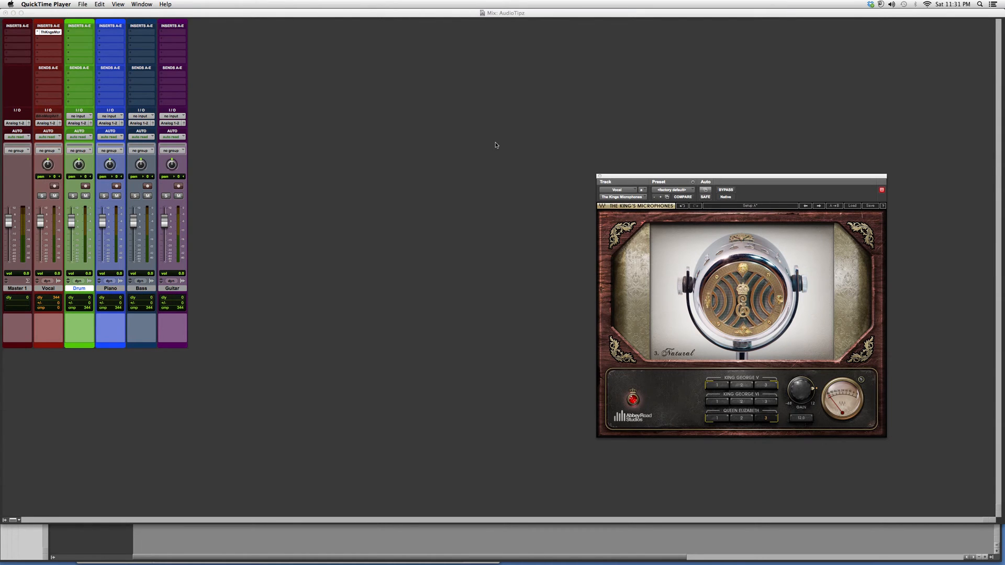
mouse_move(469, 144)
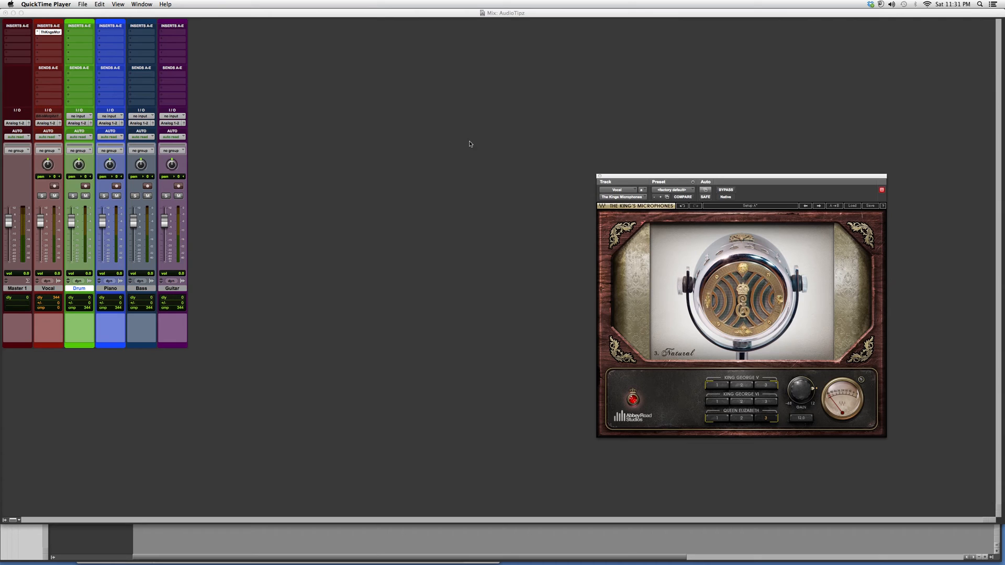